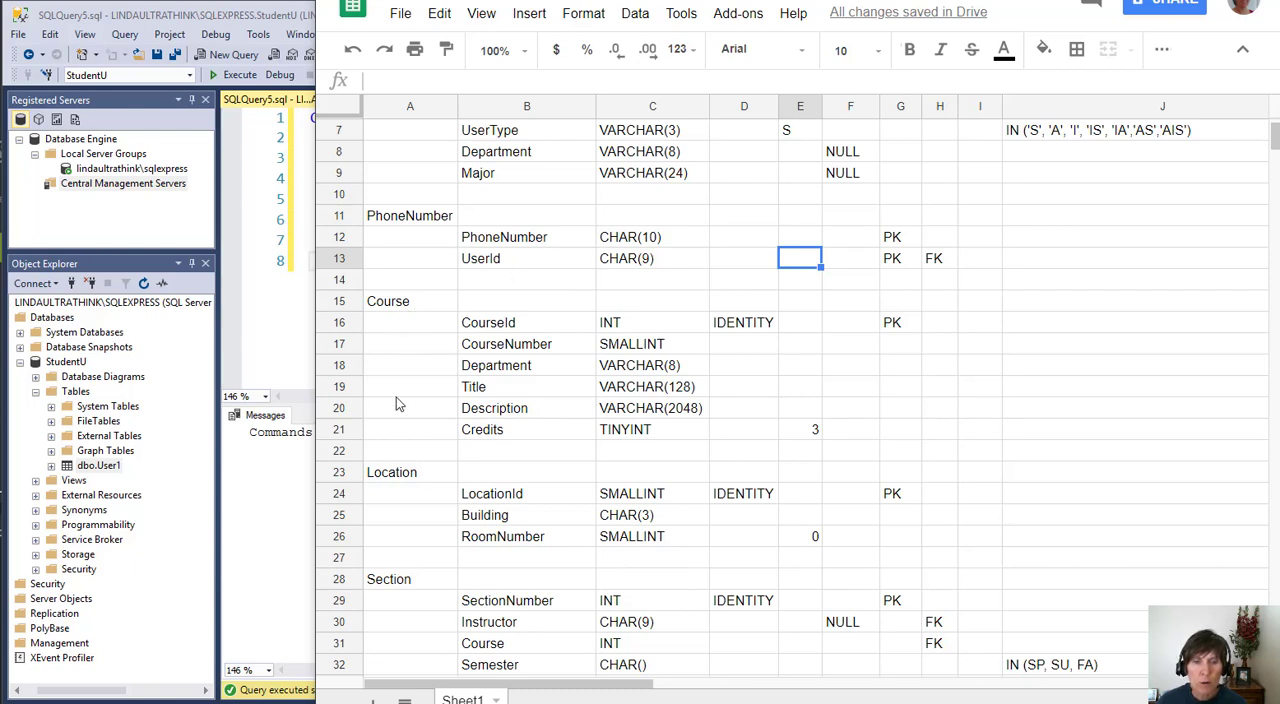
{"action": "mouse_move", "coordinate": [693, 343]}
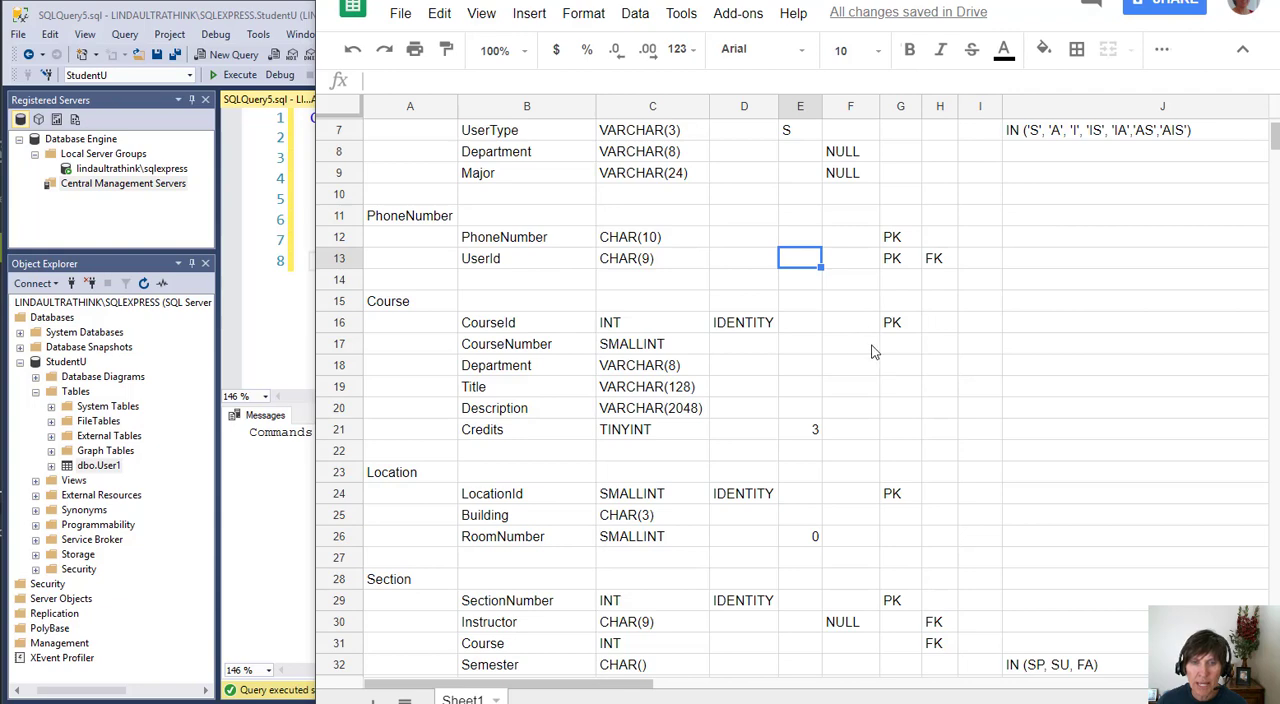
{"action": "mouse_move", "coordinate": [863, 456]}
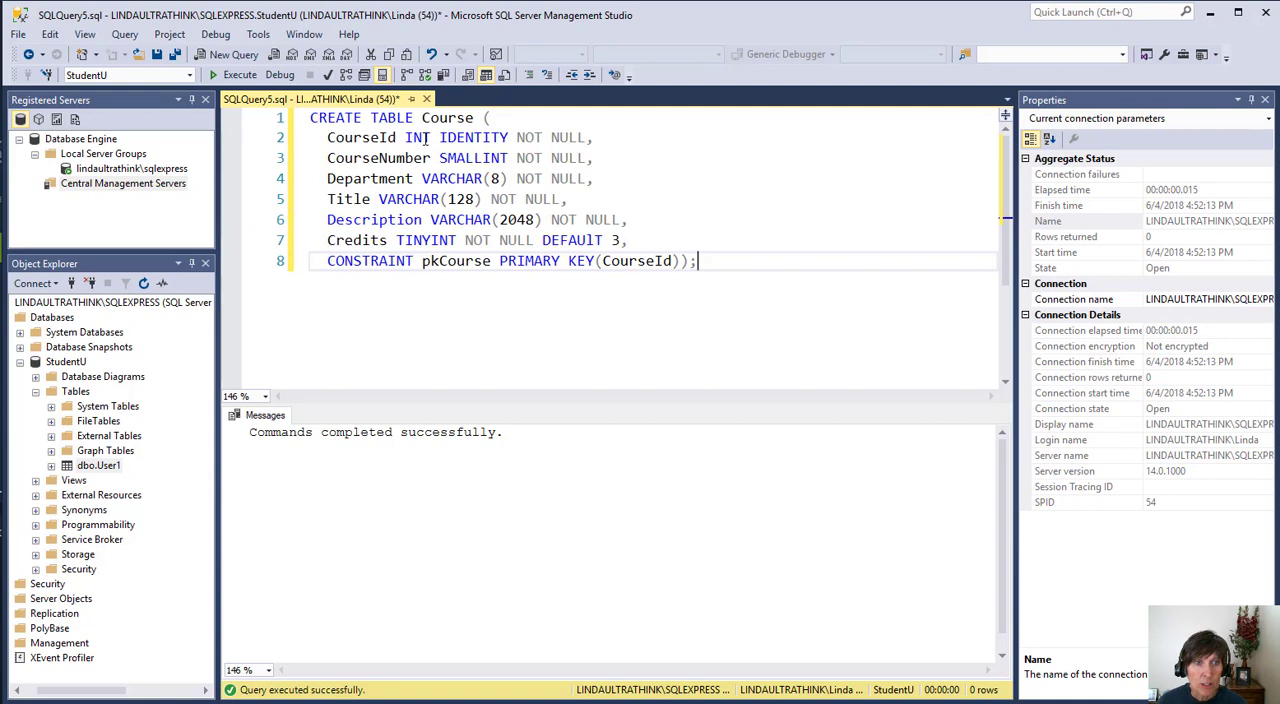
{"action": "mouse_move", "coordinate": [473, 158]}
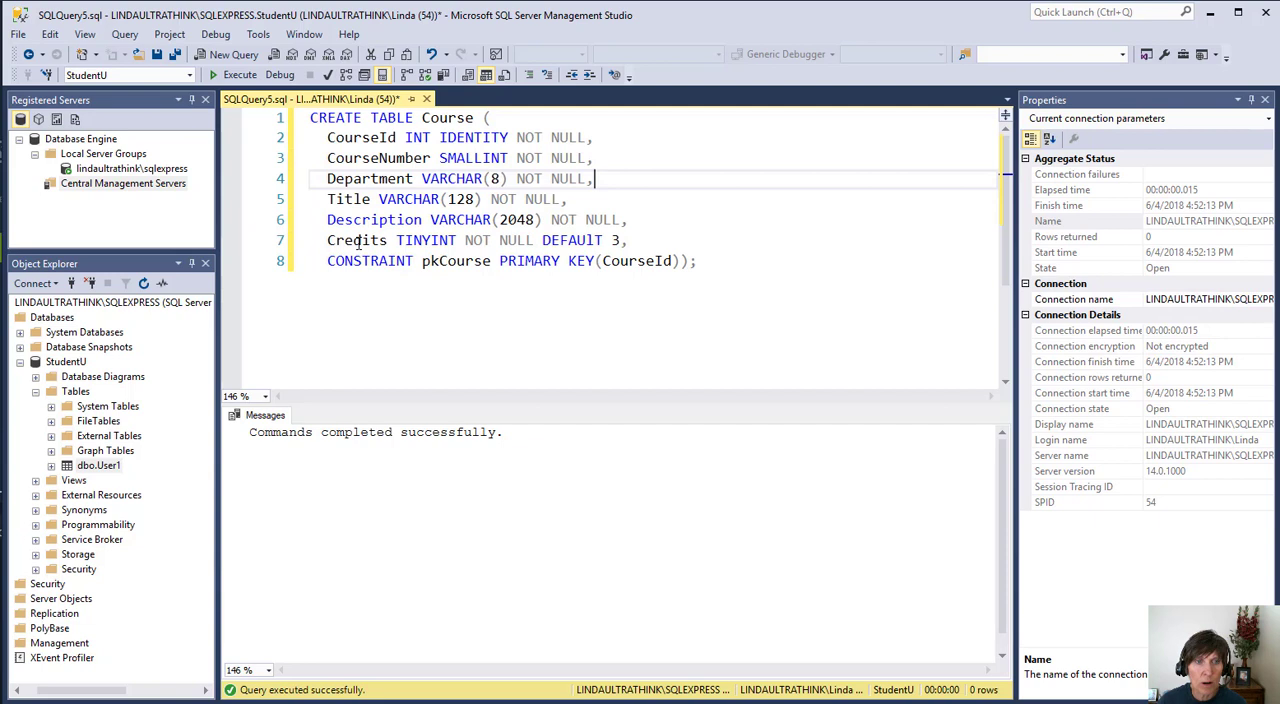
{"action": "mouse_move", "coordinate": [427, 240]}
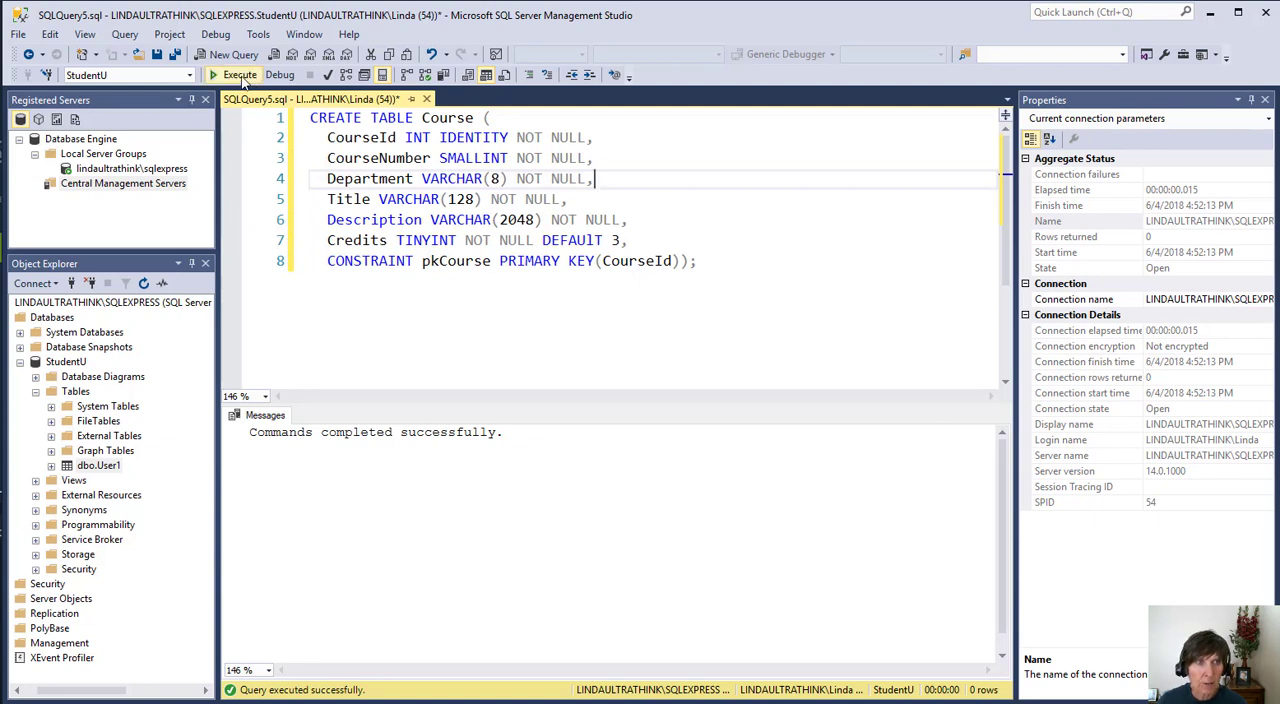
Run the CREATE TABLE Course statement with identity CourseId key and Credits default 3.
{"action": "left_click", "coordinate": [238, 74]}
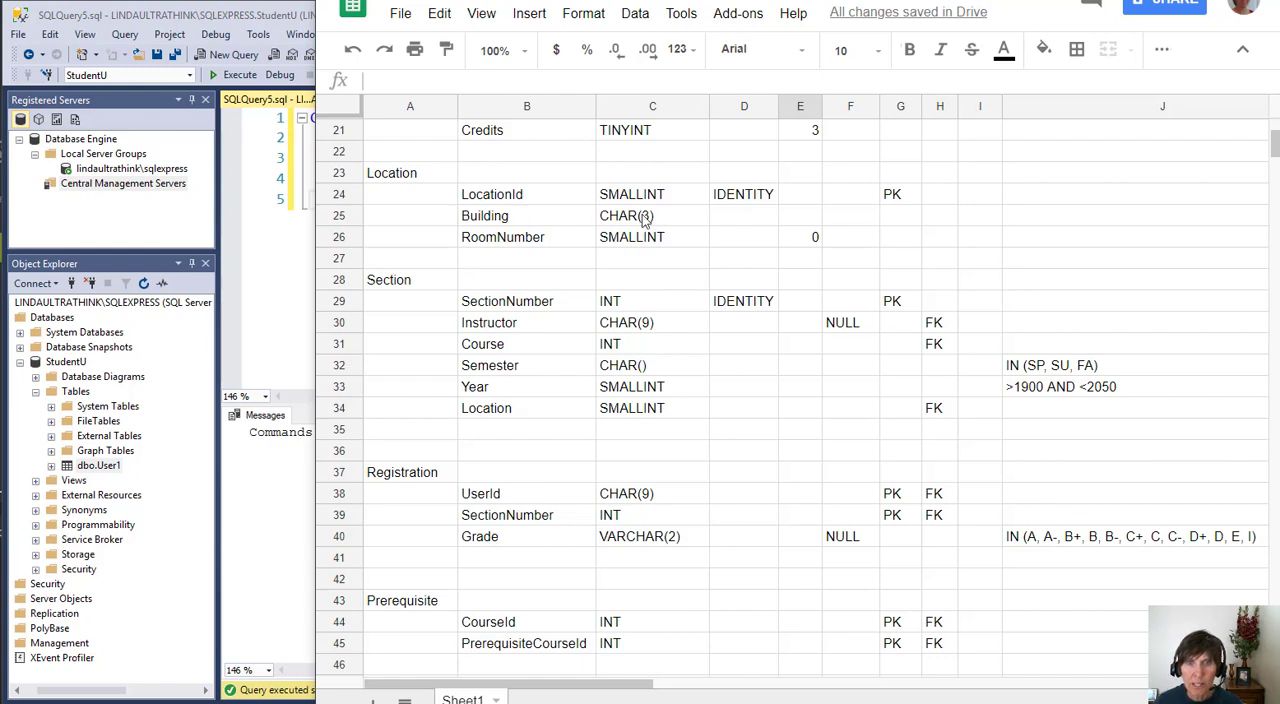
{"action": "mouse_move", "coordinate": [762, 222]}
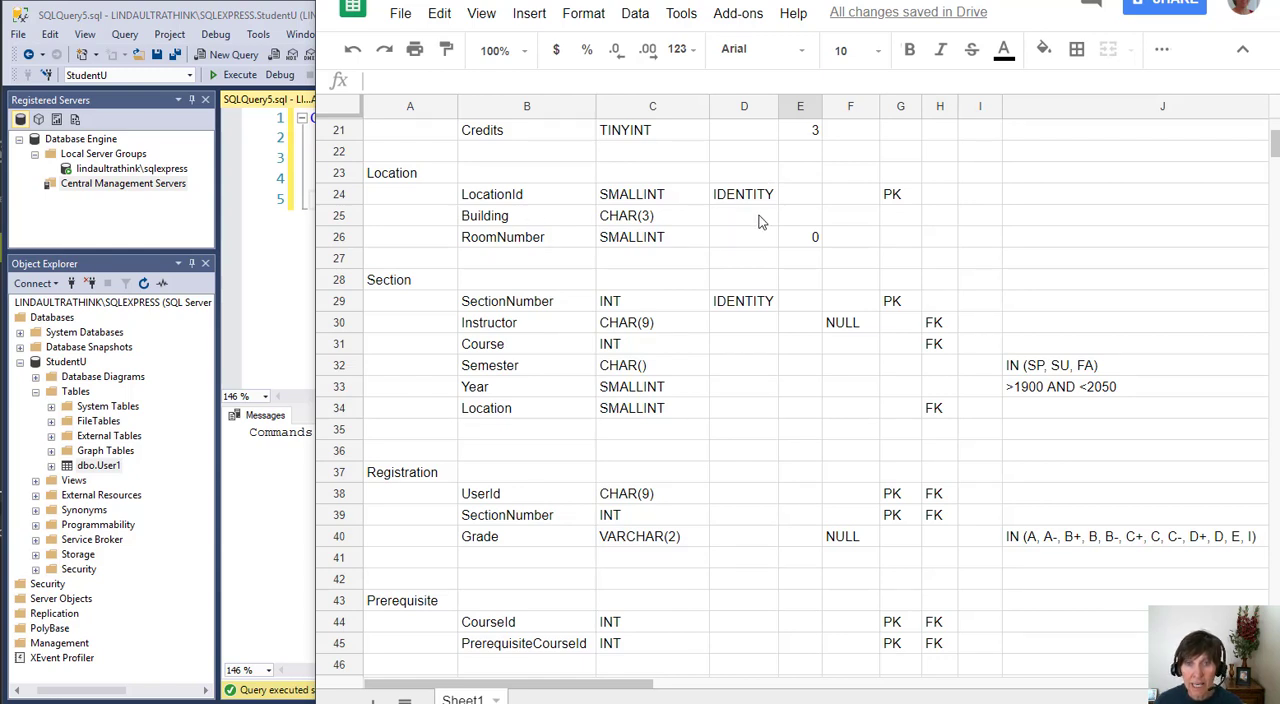
{"action": "mouse_move", "coordinate": [789, 238]}
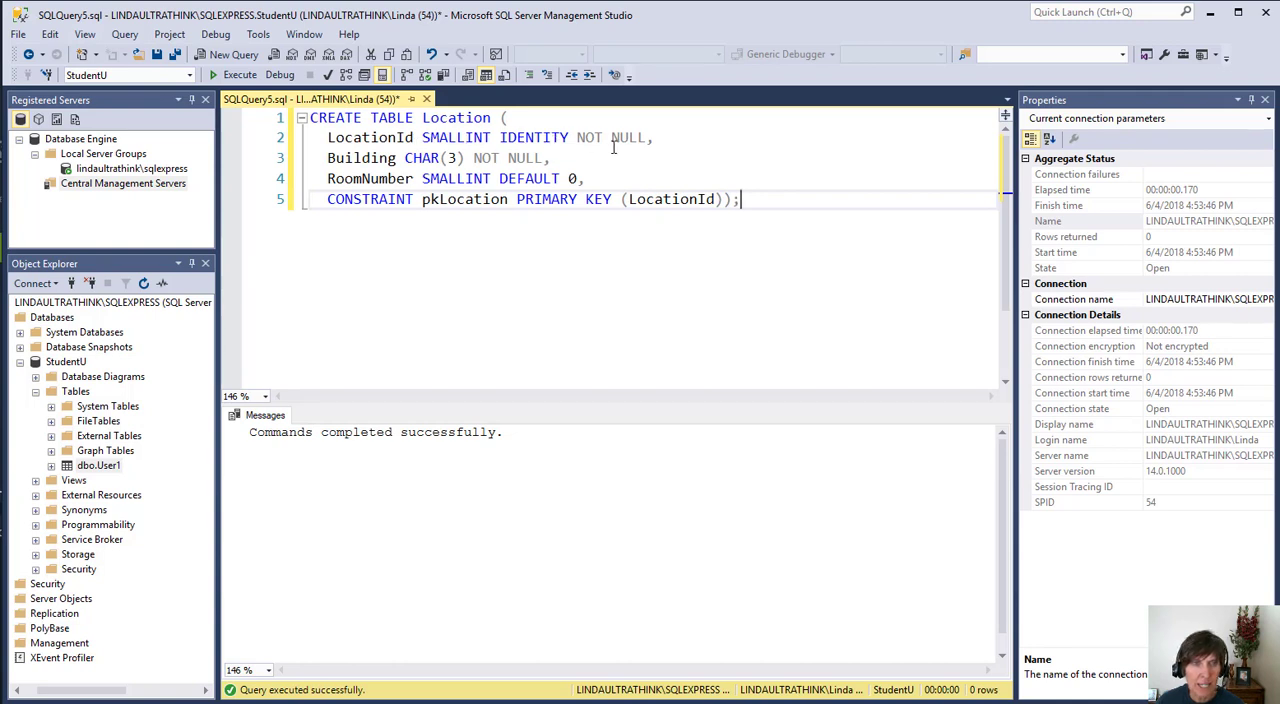
{"action": "mouse_move", "coordinate": [418, 198]}
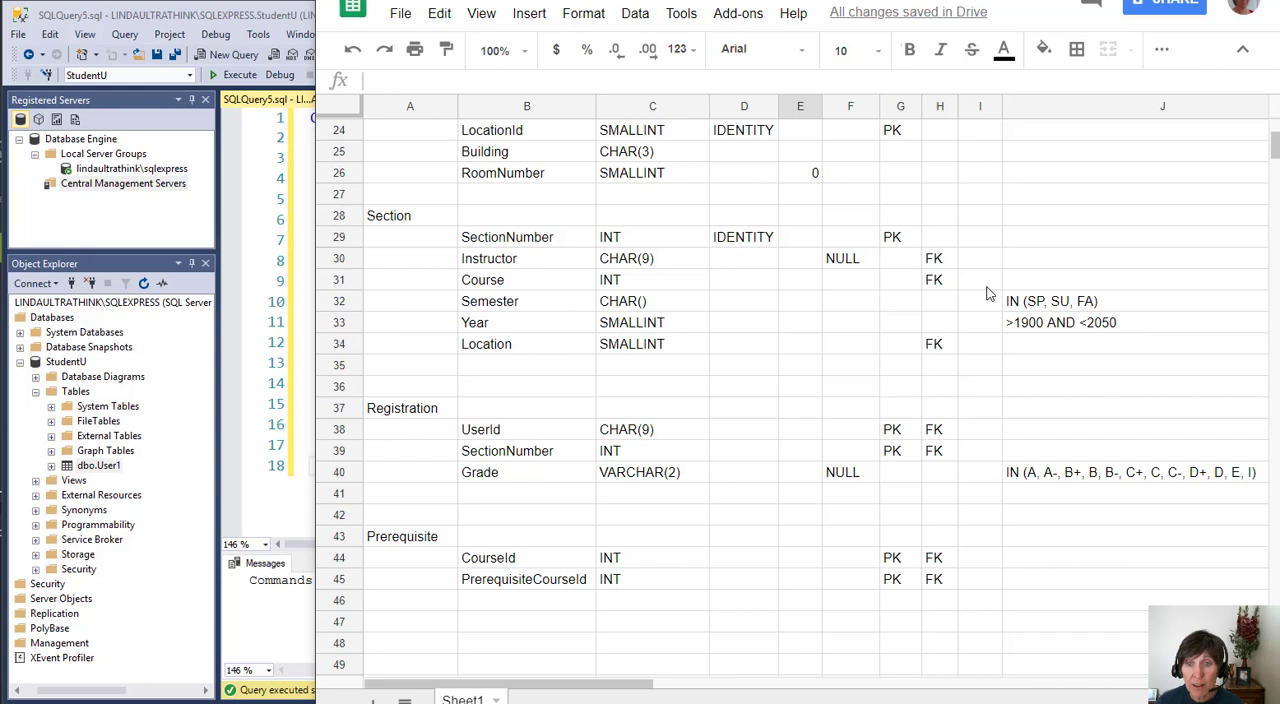
{"action": "mouse_move", "coordinate": [1036, 383]}
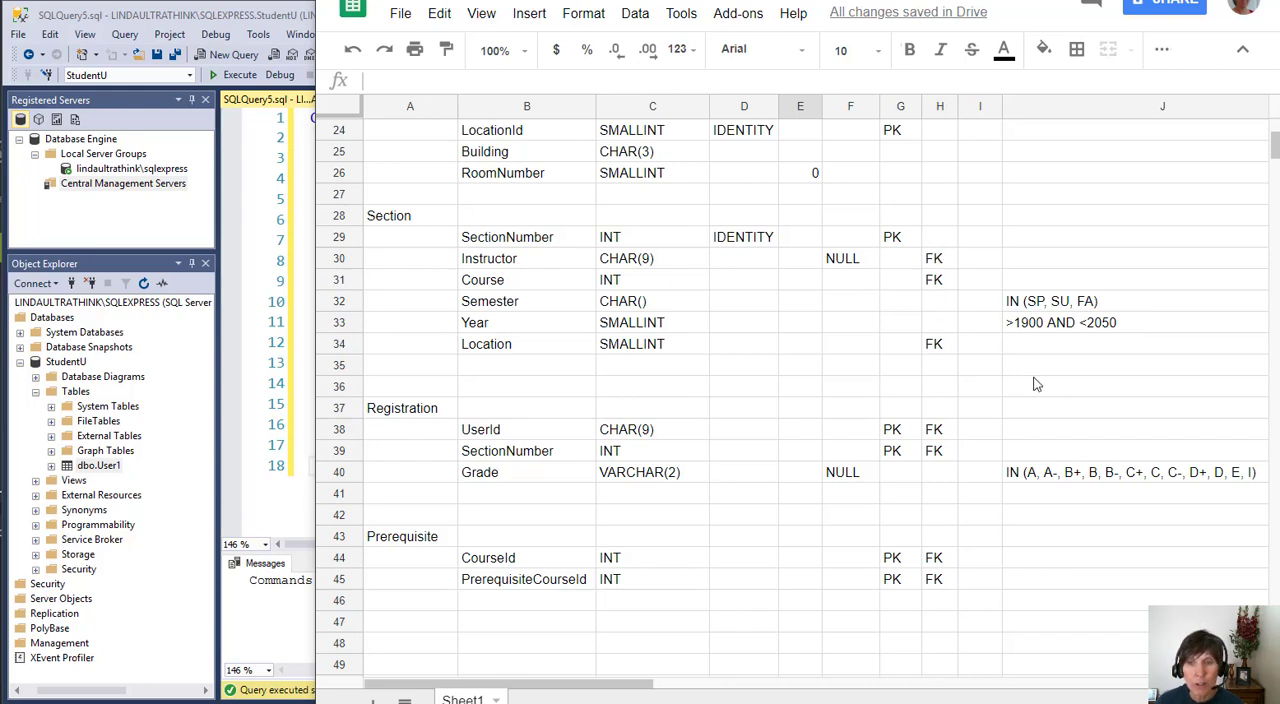
{"action": "mouse_move", "coordinate": [1130, 307]}
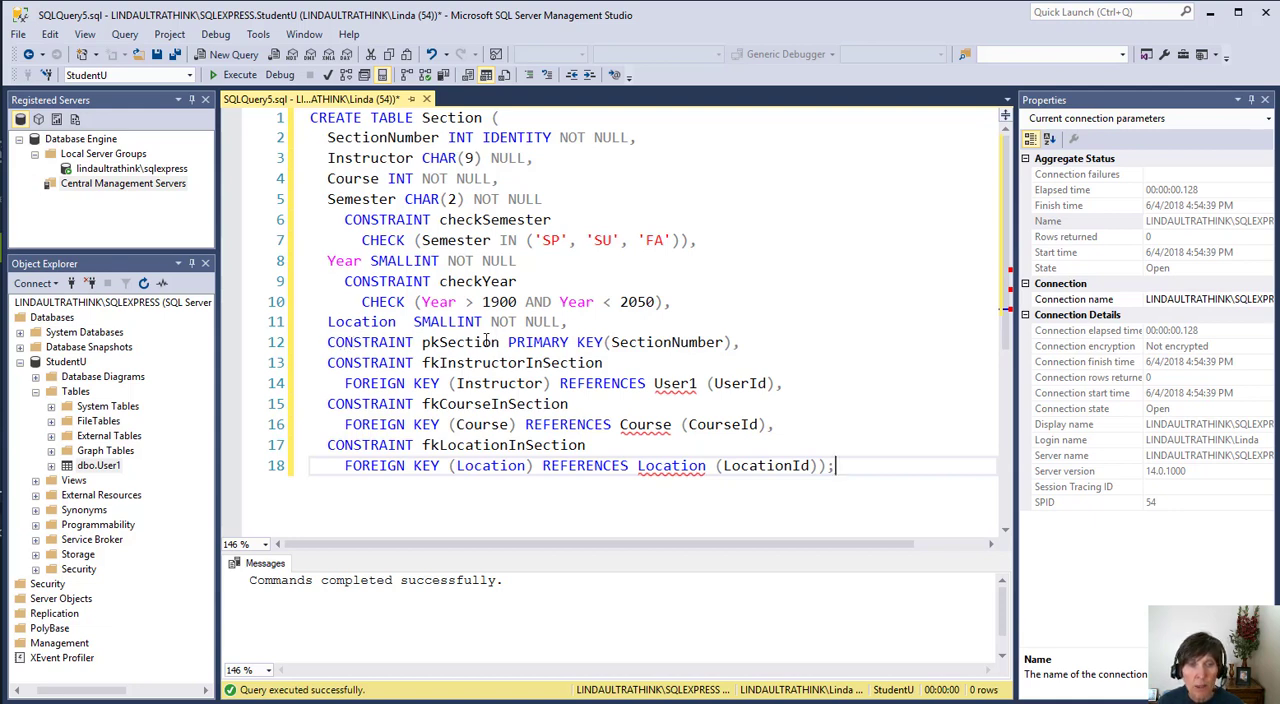
{"action": "mouse_move", "coordinate": [666, 342]}
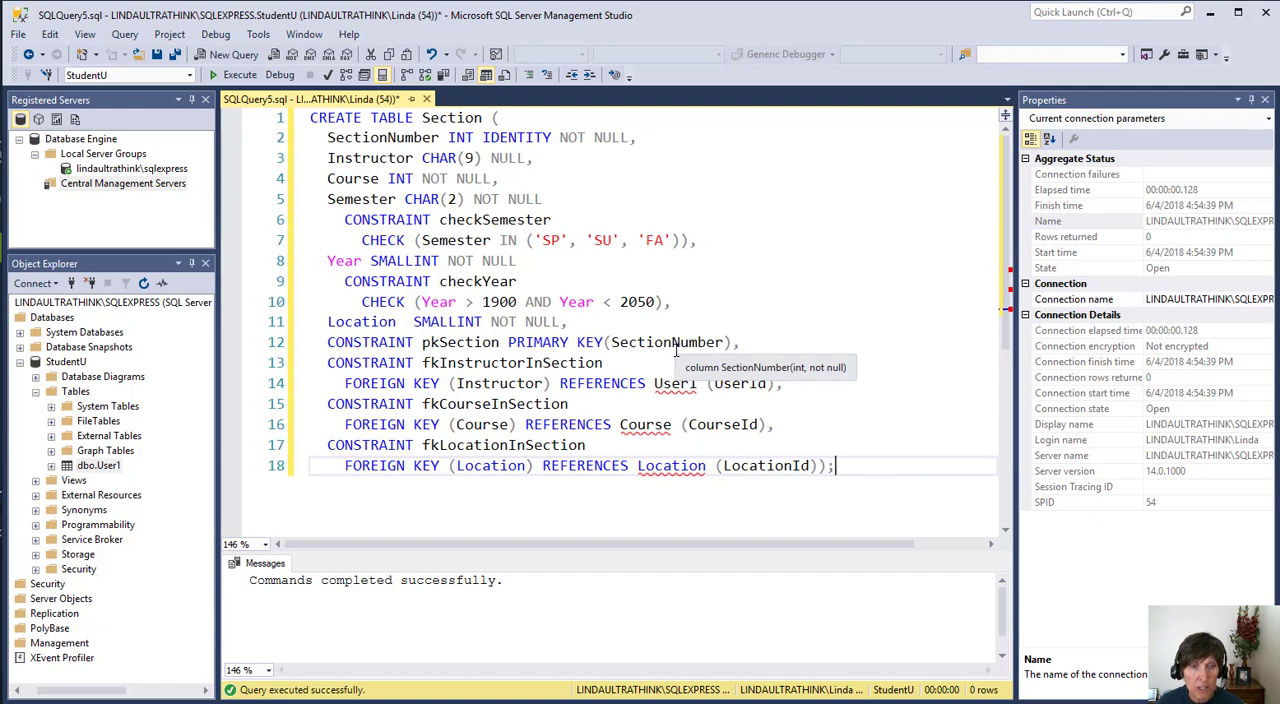
{"action": "mouse_move", "coordinate": [495, 383]}
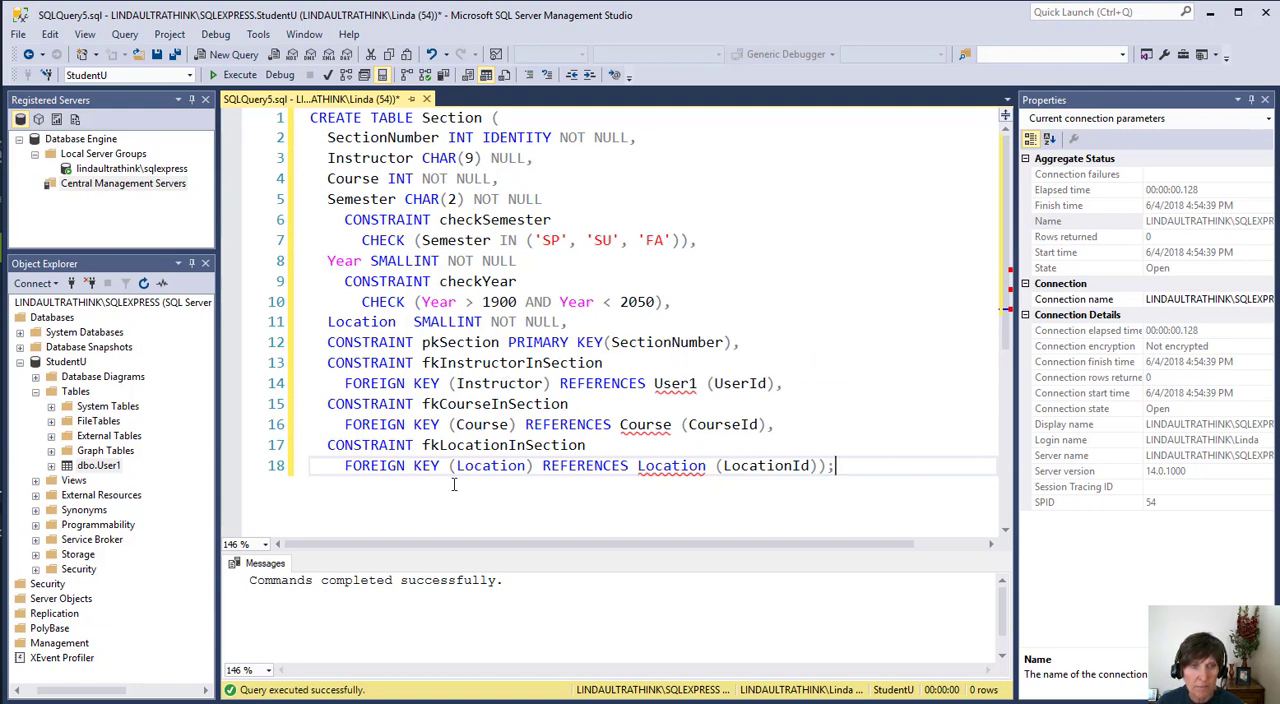
Run CREATE TABLE Section with Semester/Year checks and foreign keys to User1, Course, Location.
{"action": "left_click", "coordinate": [219, 75]}
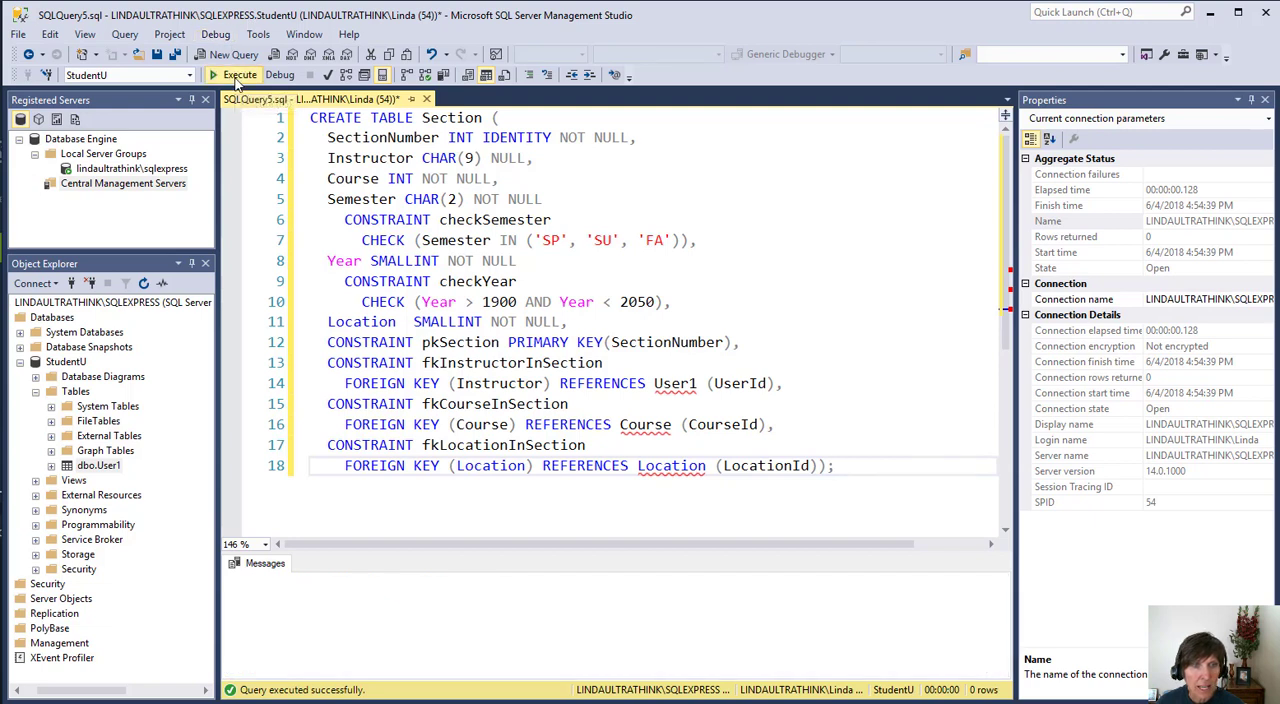
{"action": "left_click", "coordinate": [237, 75]}
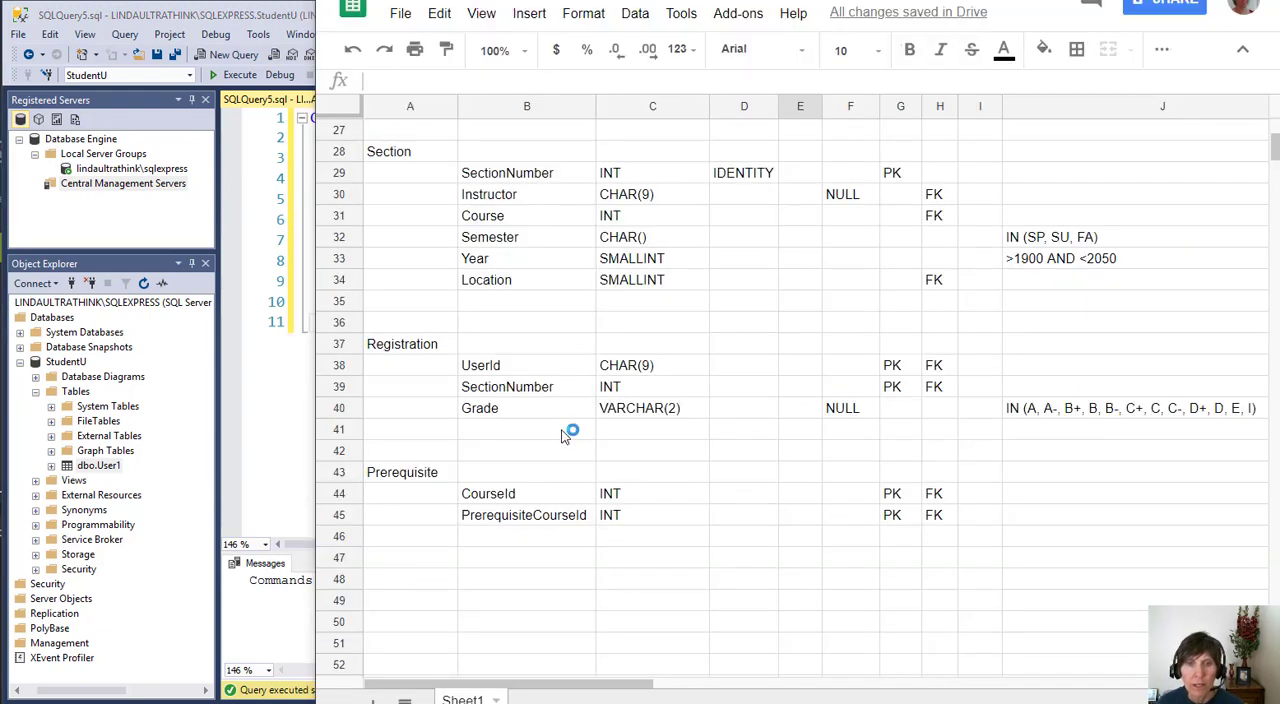
{"action": "mouse_move", "coordinate": [633, 467]}
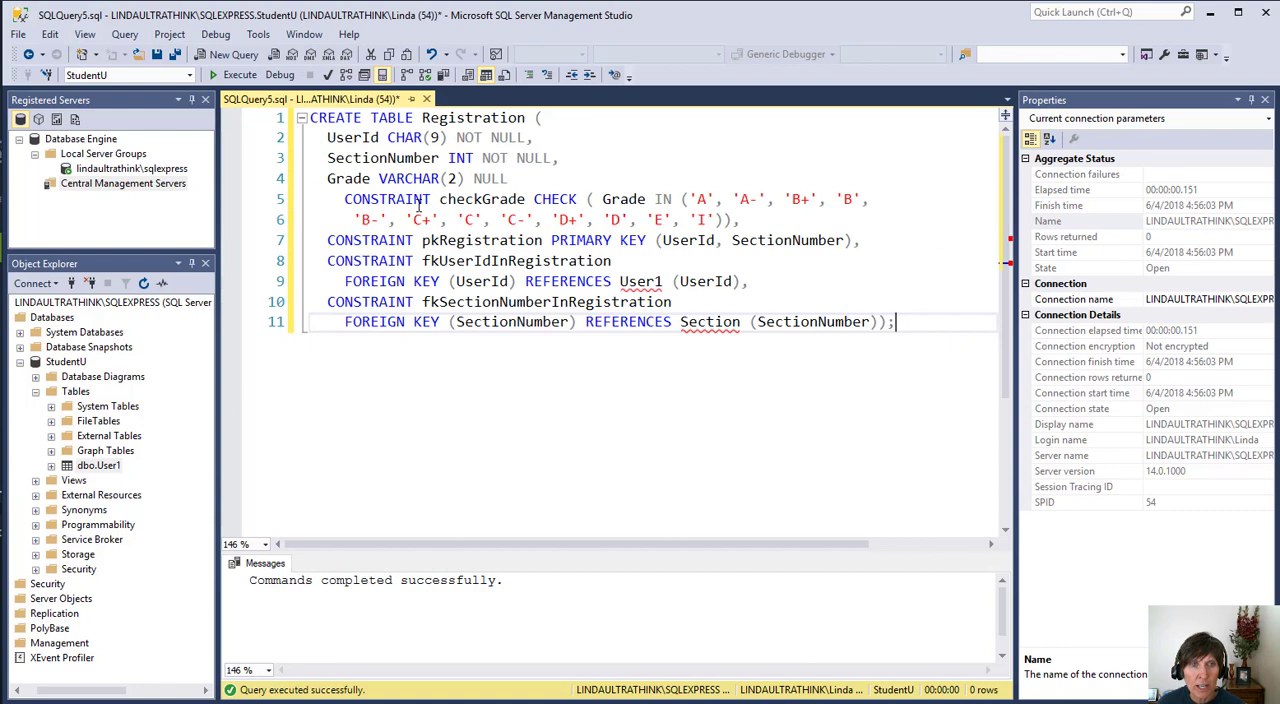
{"action": "mouse_move", "coordinate": [680, 199]}
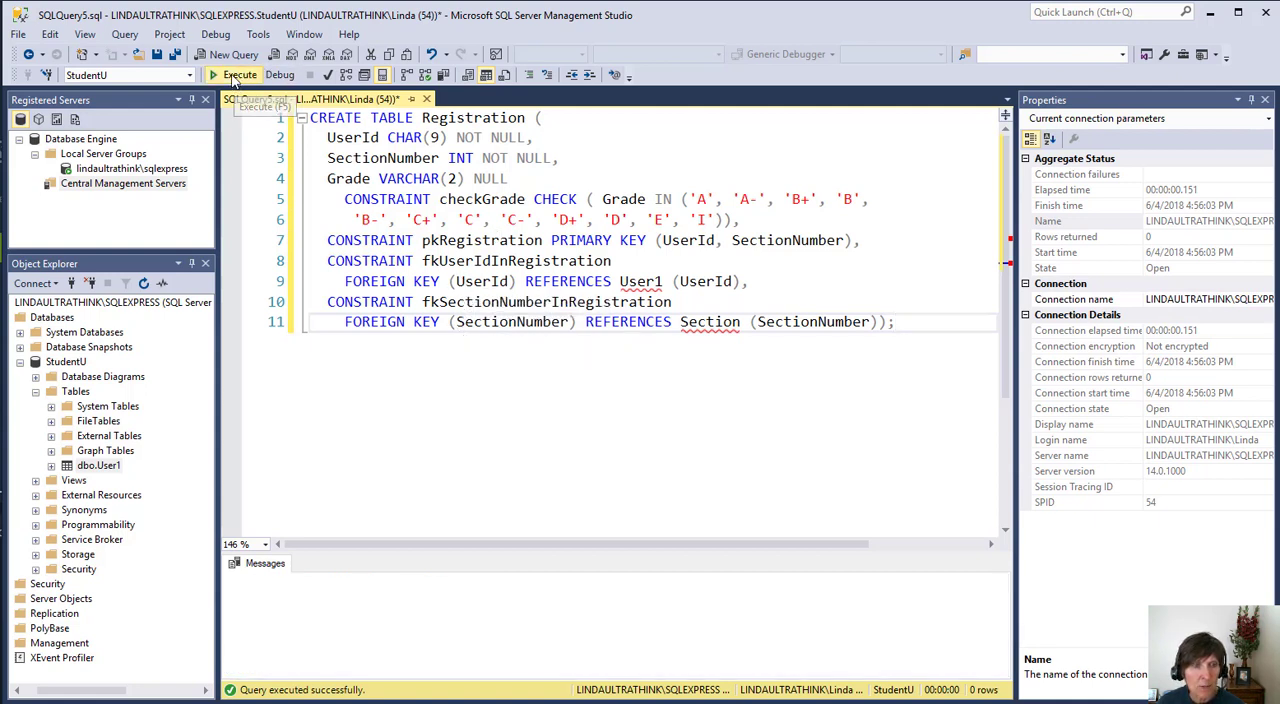
Run CREATE TABLE Registration with UserId–SectionNumber key, checkGrade constraint and two foreign keys.
{"action": "left_click", "coordinate": [237, 74]}
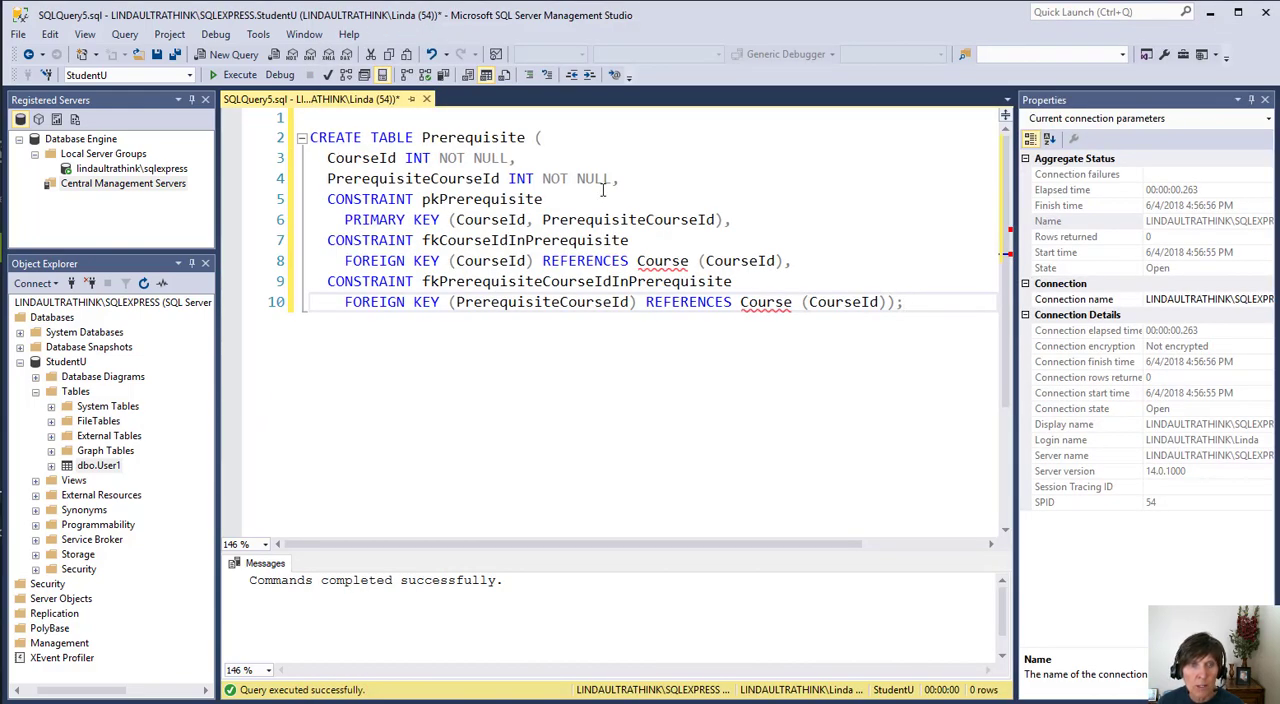
{"action": "mouse_move", "coordinate": [518, 219]}
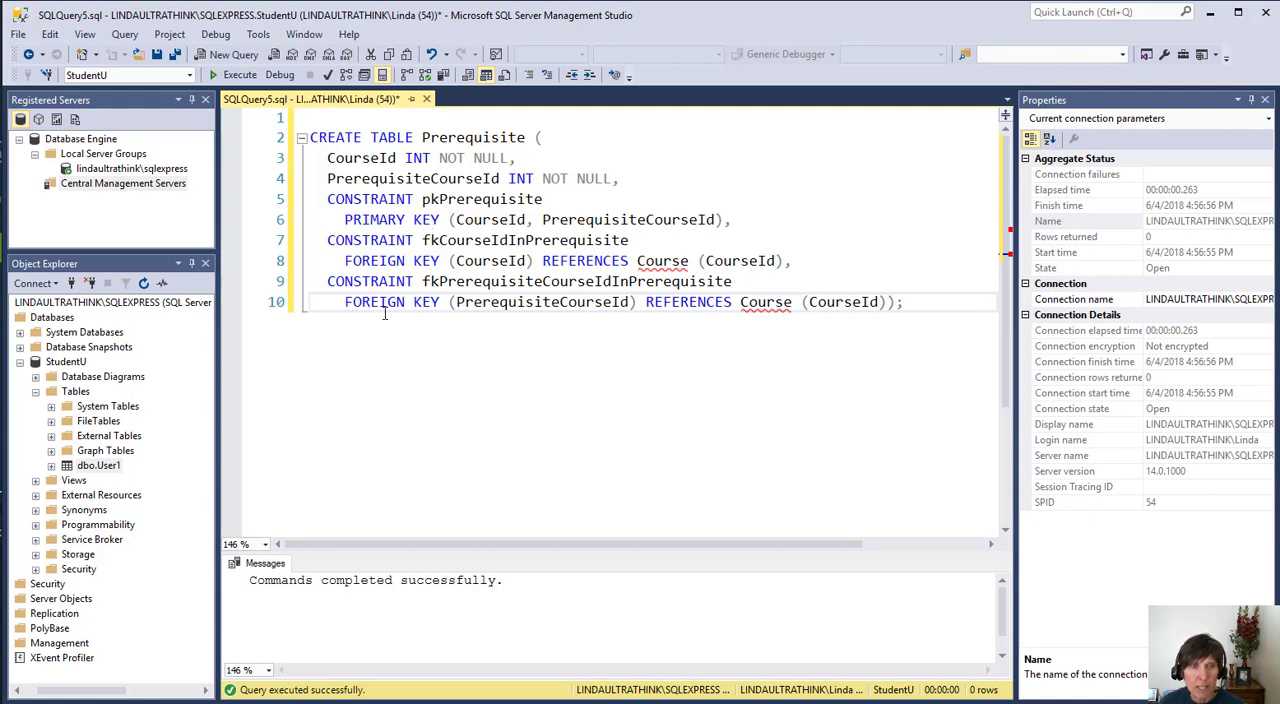
Run CREATE TABLE Prerequisite with its composite key and two foreign keys to Course.
{"action": "left_click", "coordinate": [905, 301]}
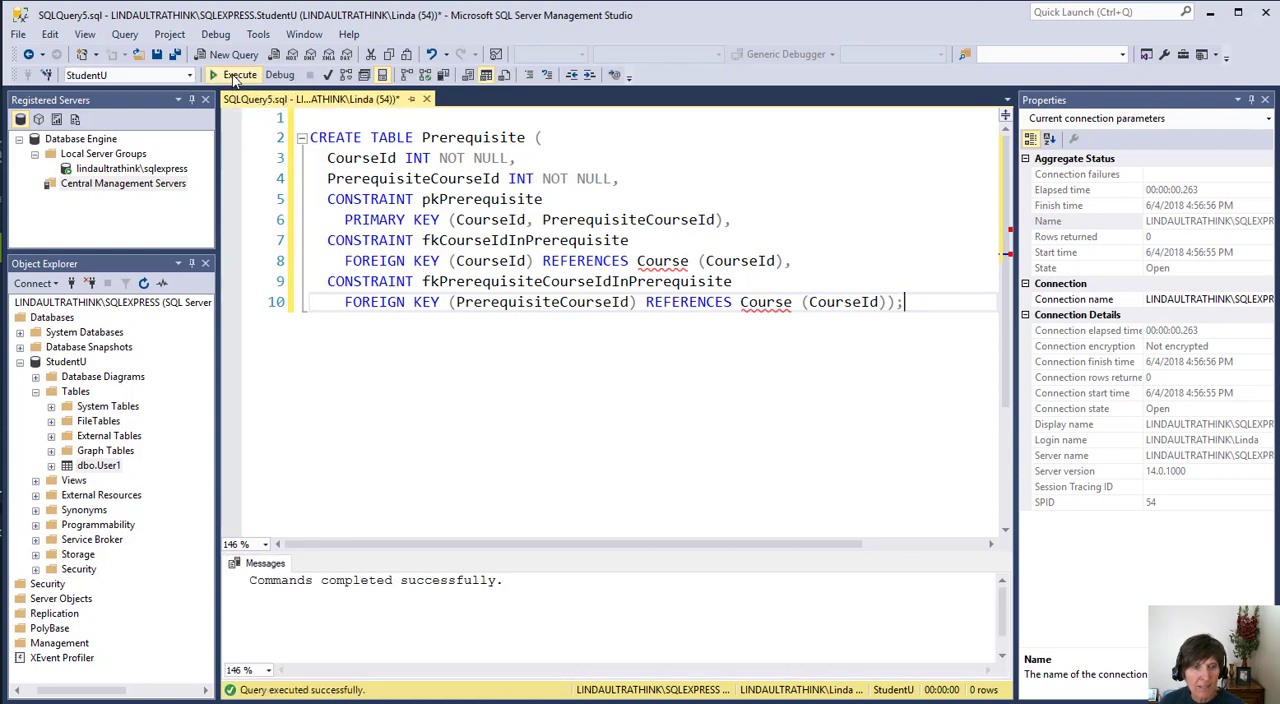
{"action": "left_click", "coordinate": [238, 74]}
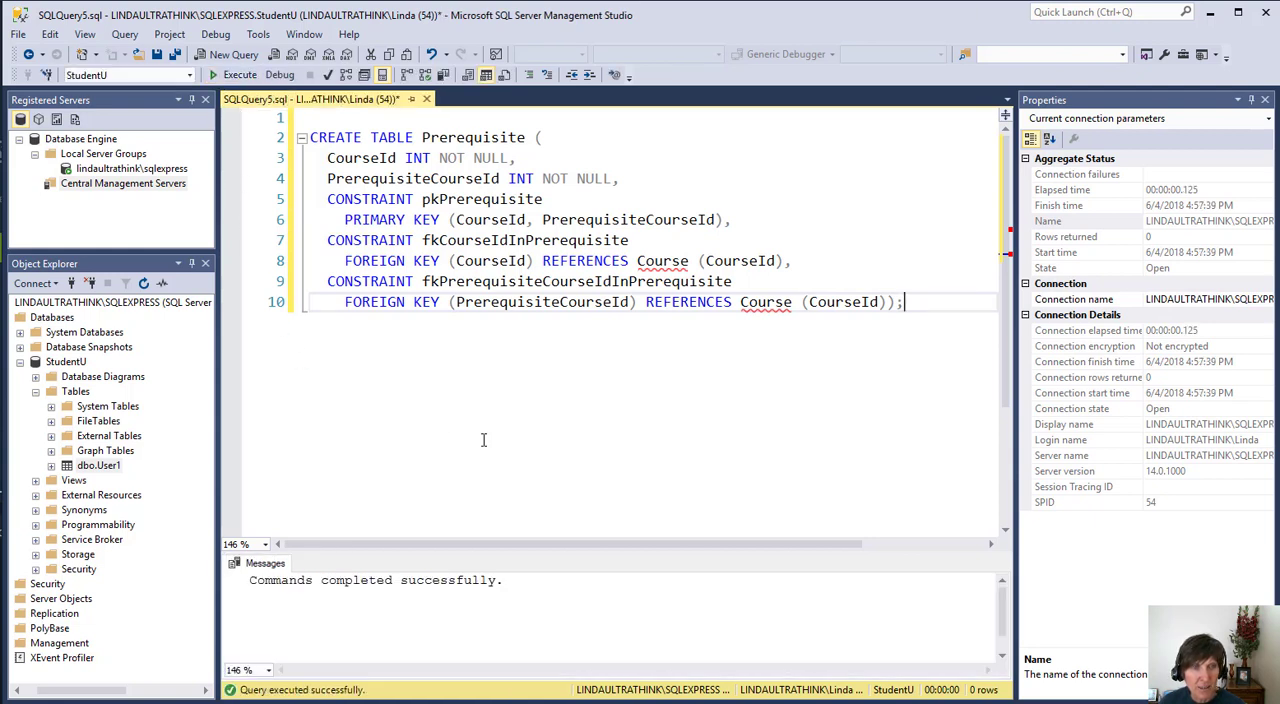
{"action": "mouse_move", "coordinate": [128, 317]}
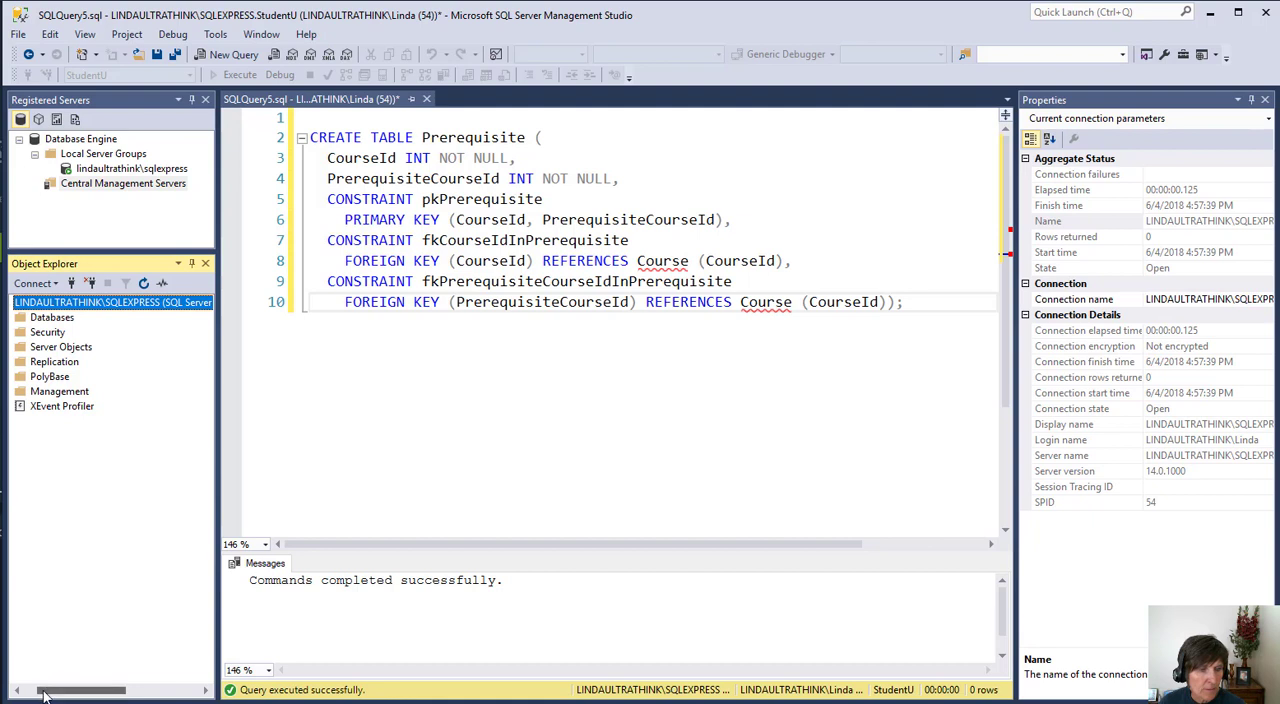
Expand Databases > StudentU > Tables to list Course, Location, Prerequisite, Registration and Section.
{"action": "left_click", "coordinate": [20, 317]}
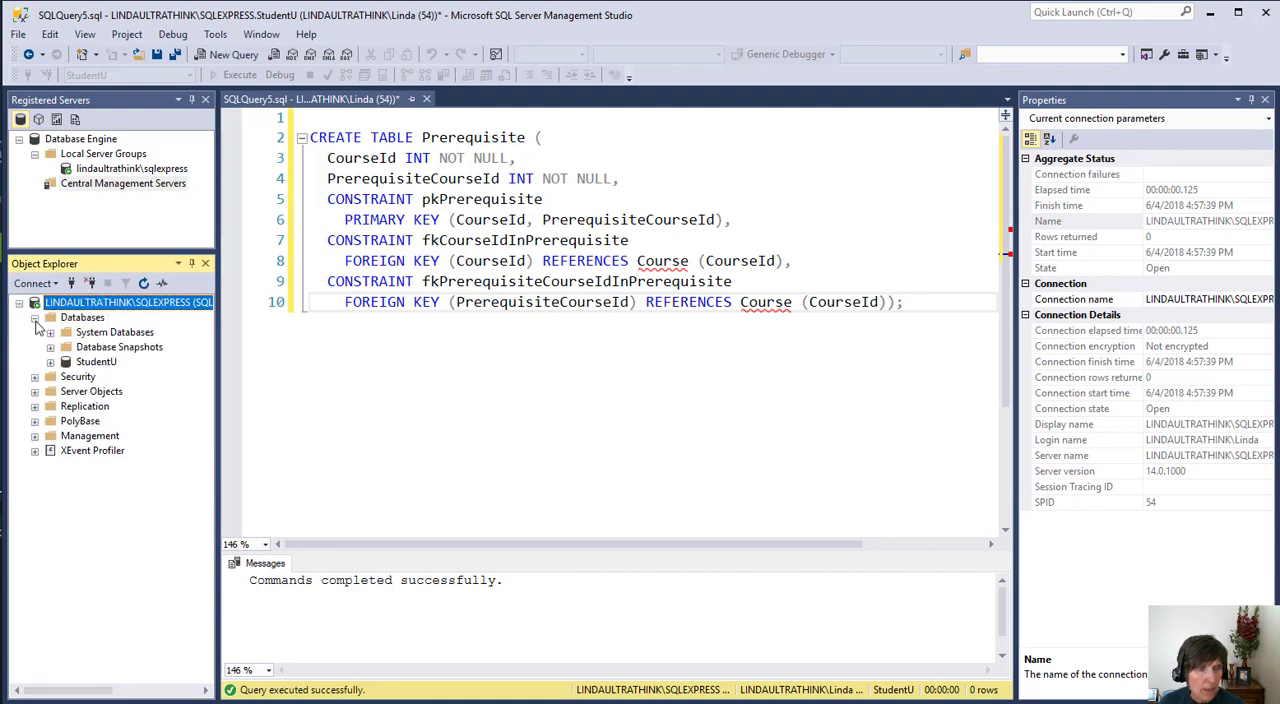
{"action": "left_click", "coordinate": [51, 361]}
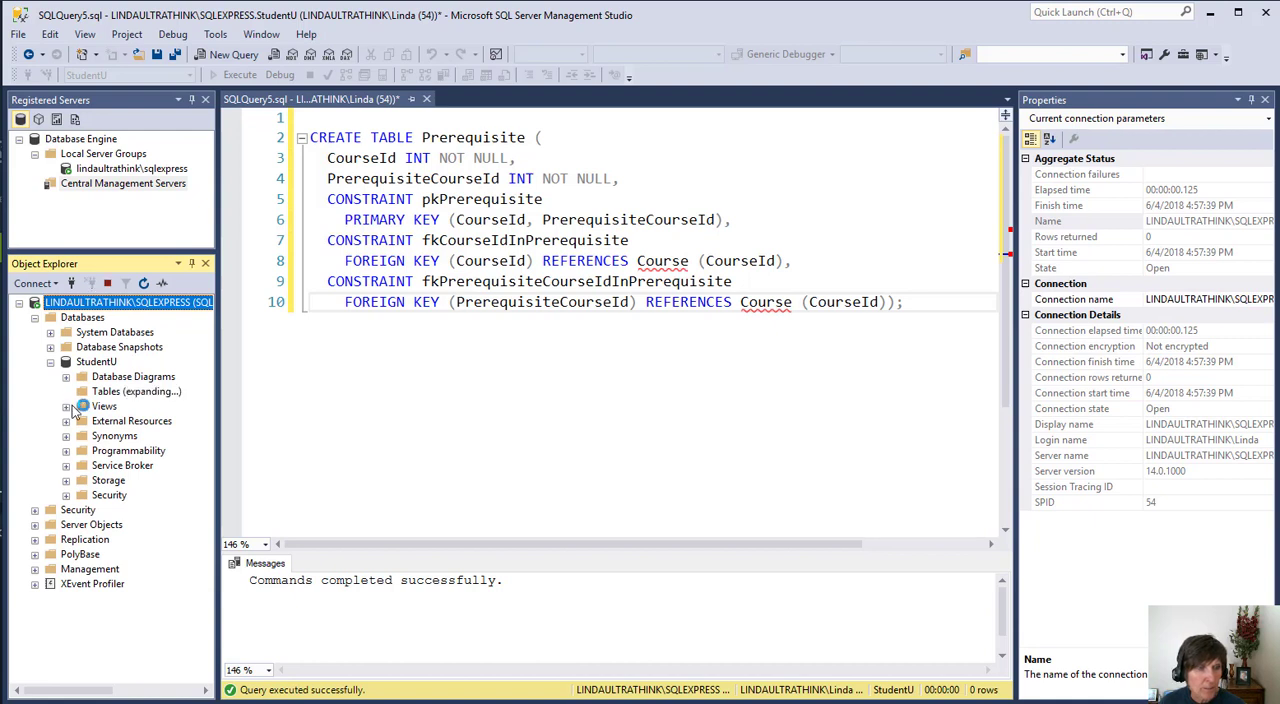
{"action": "left_click", "coordinate": [66, 391]}
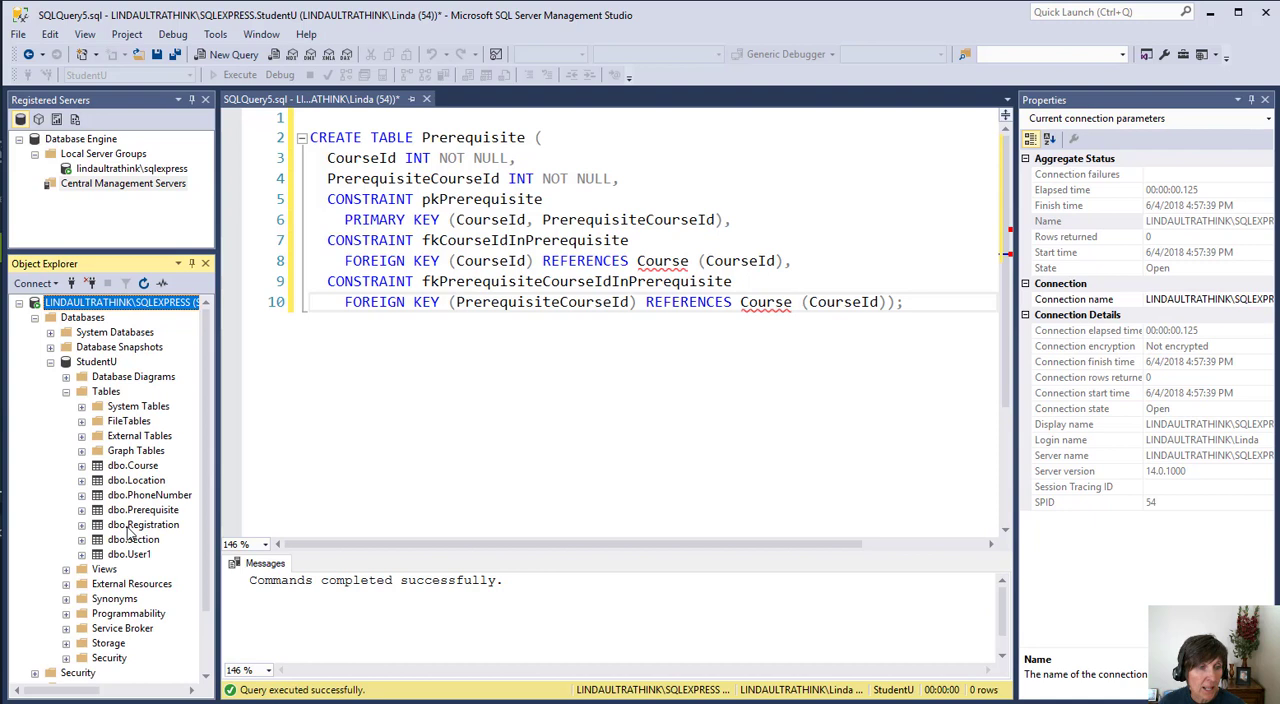
{"action": "mouse_move", "coordinate": [171, 583]}
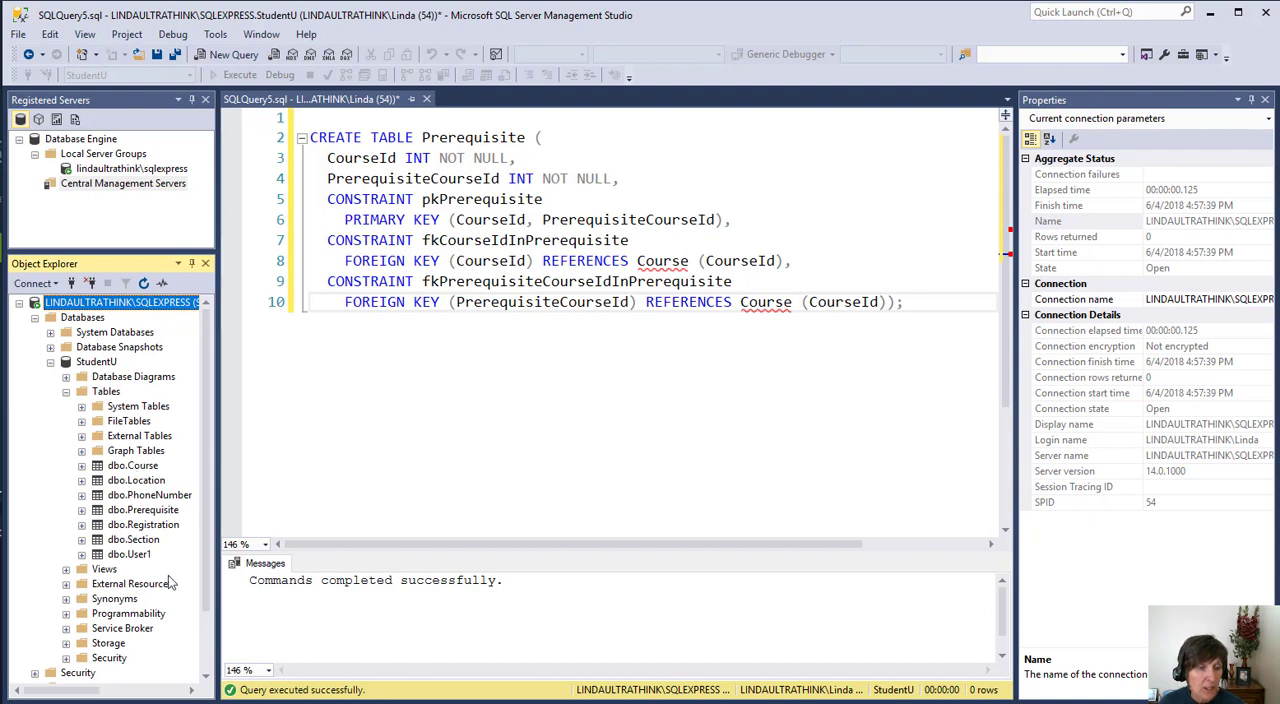
{"action": "mouse_move", "coordinate": [110, 554]}
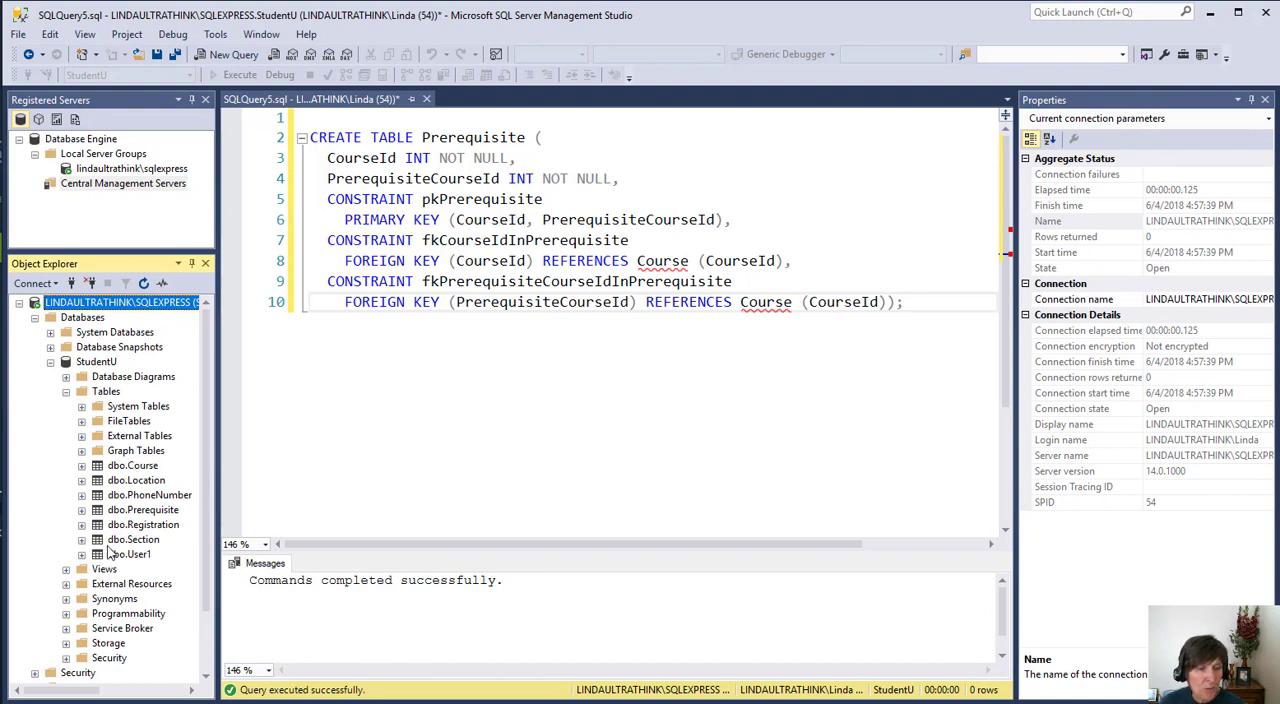